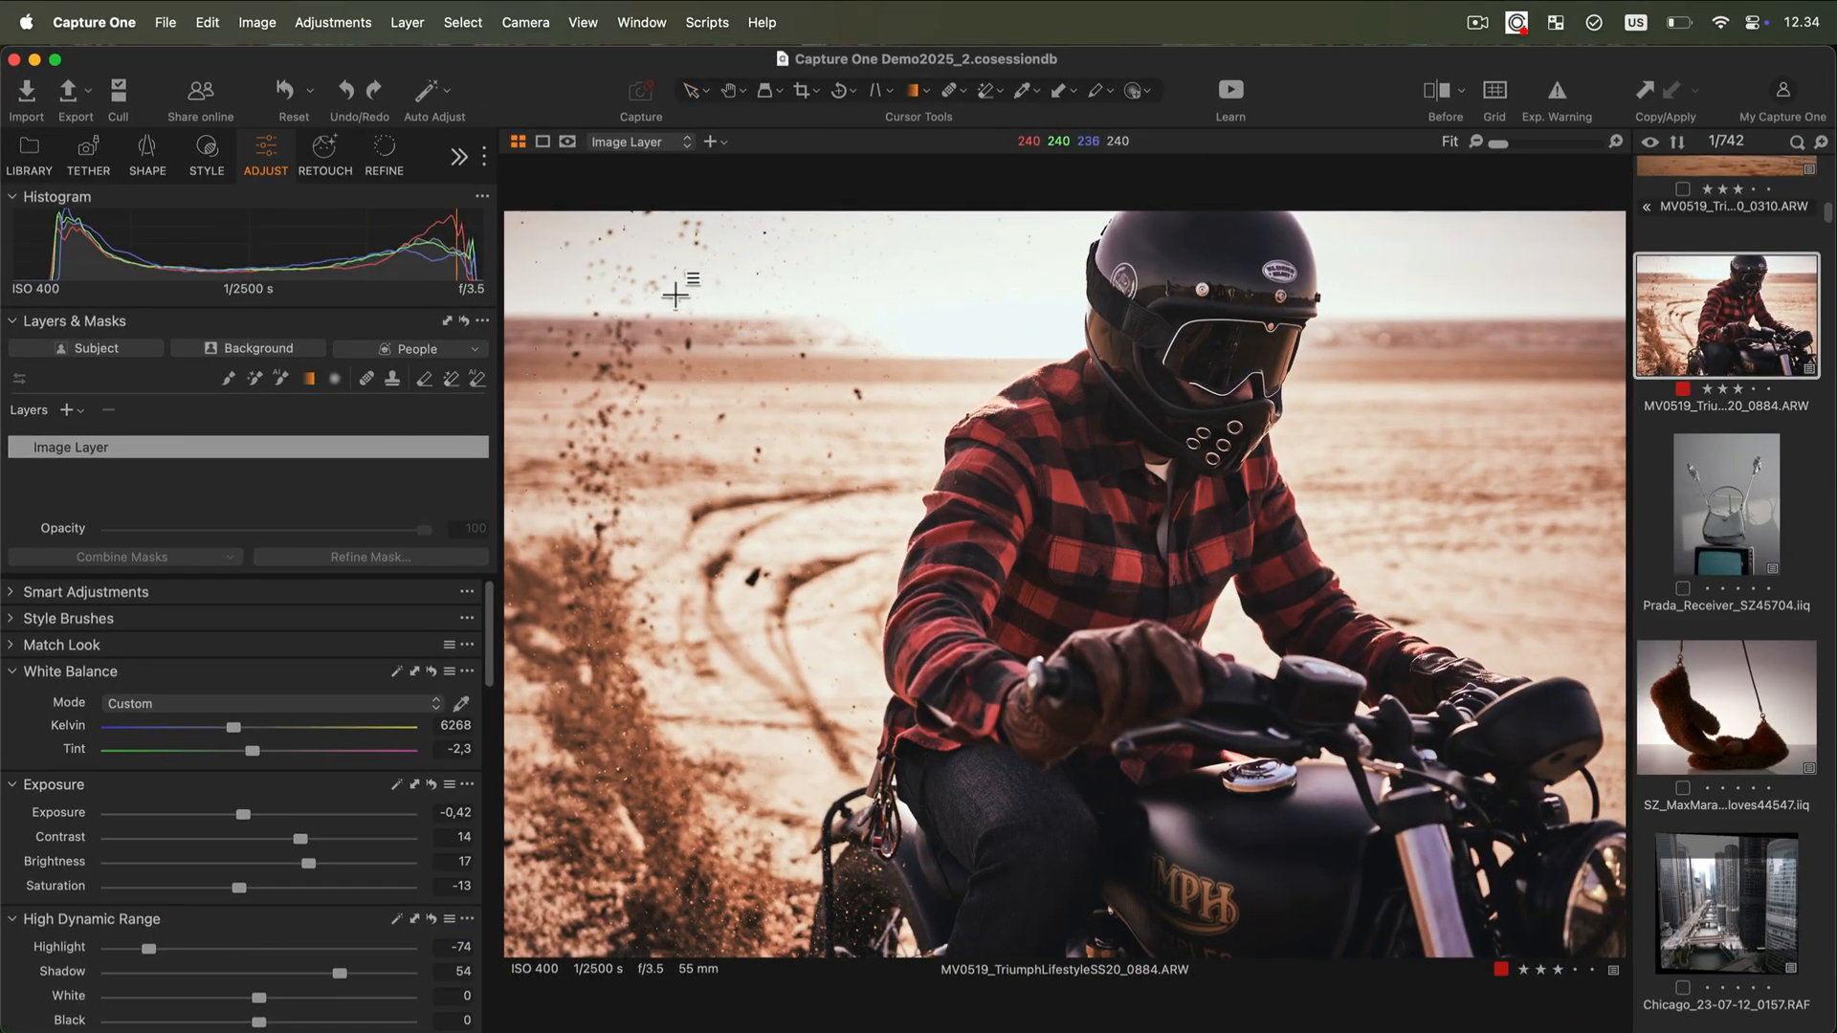
# - Draw Linear Gradient Mask 1 diagonally across the upper-left of the motorcycle photo
pyautogui.moveTo(674, 287); pyautogui.dragTo(927, 674)
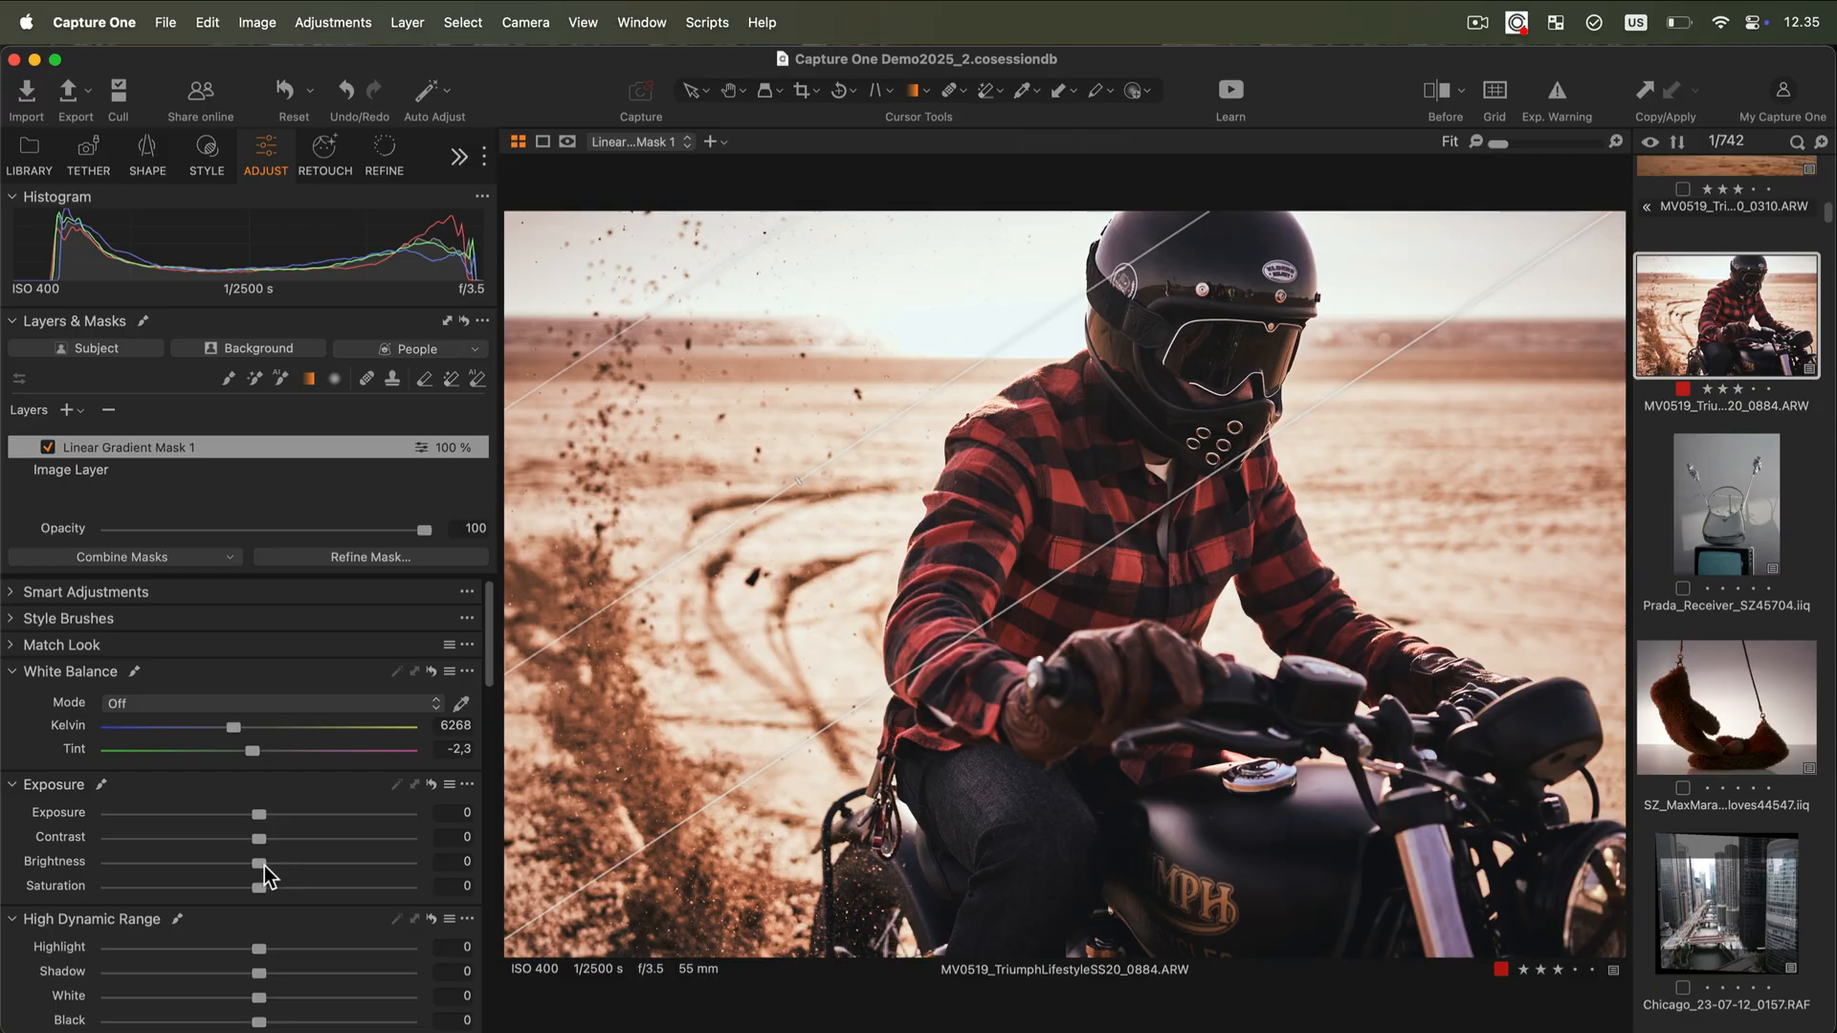
# - Raise the gradient layer's Brightness to 31 and show the mask overlay (M)
pyautogui.moveTo(258, 861); pyautogui.dragTo(352, 861)
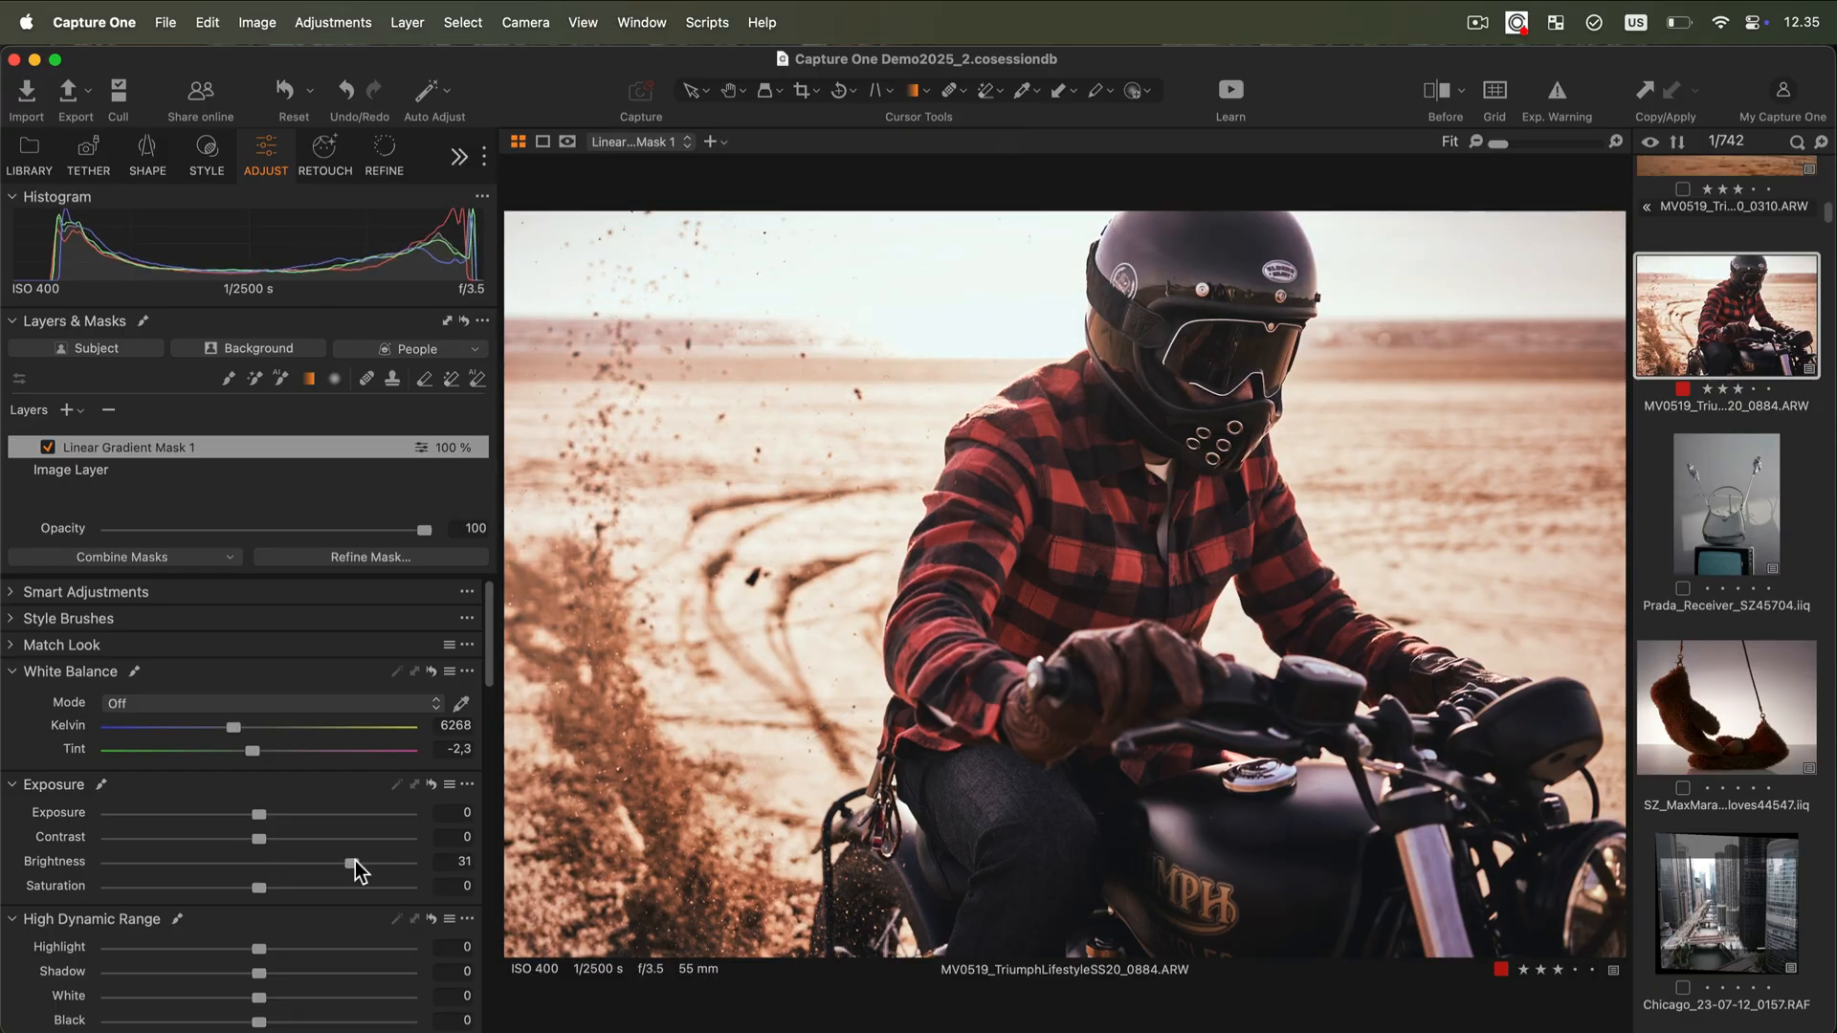
pyautogui.press('m')
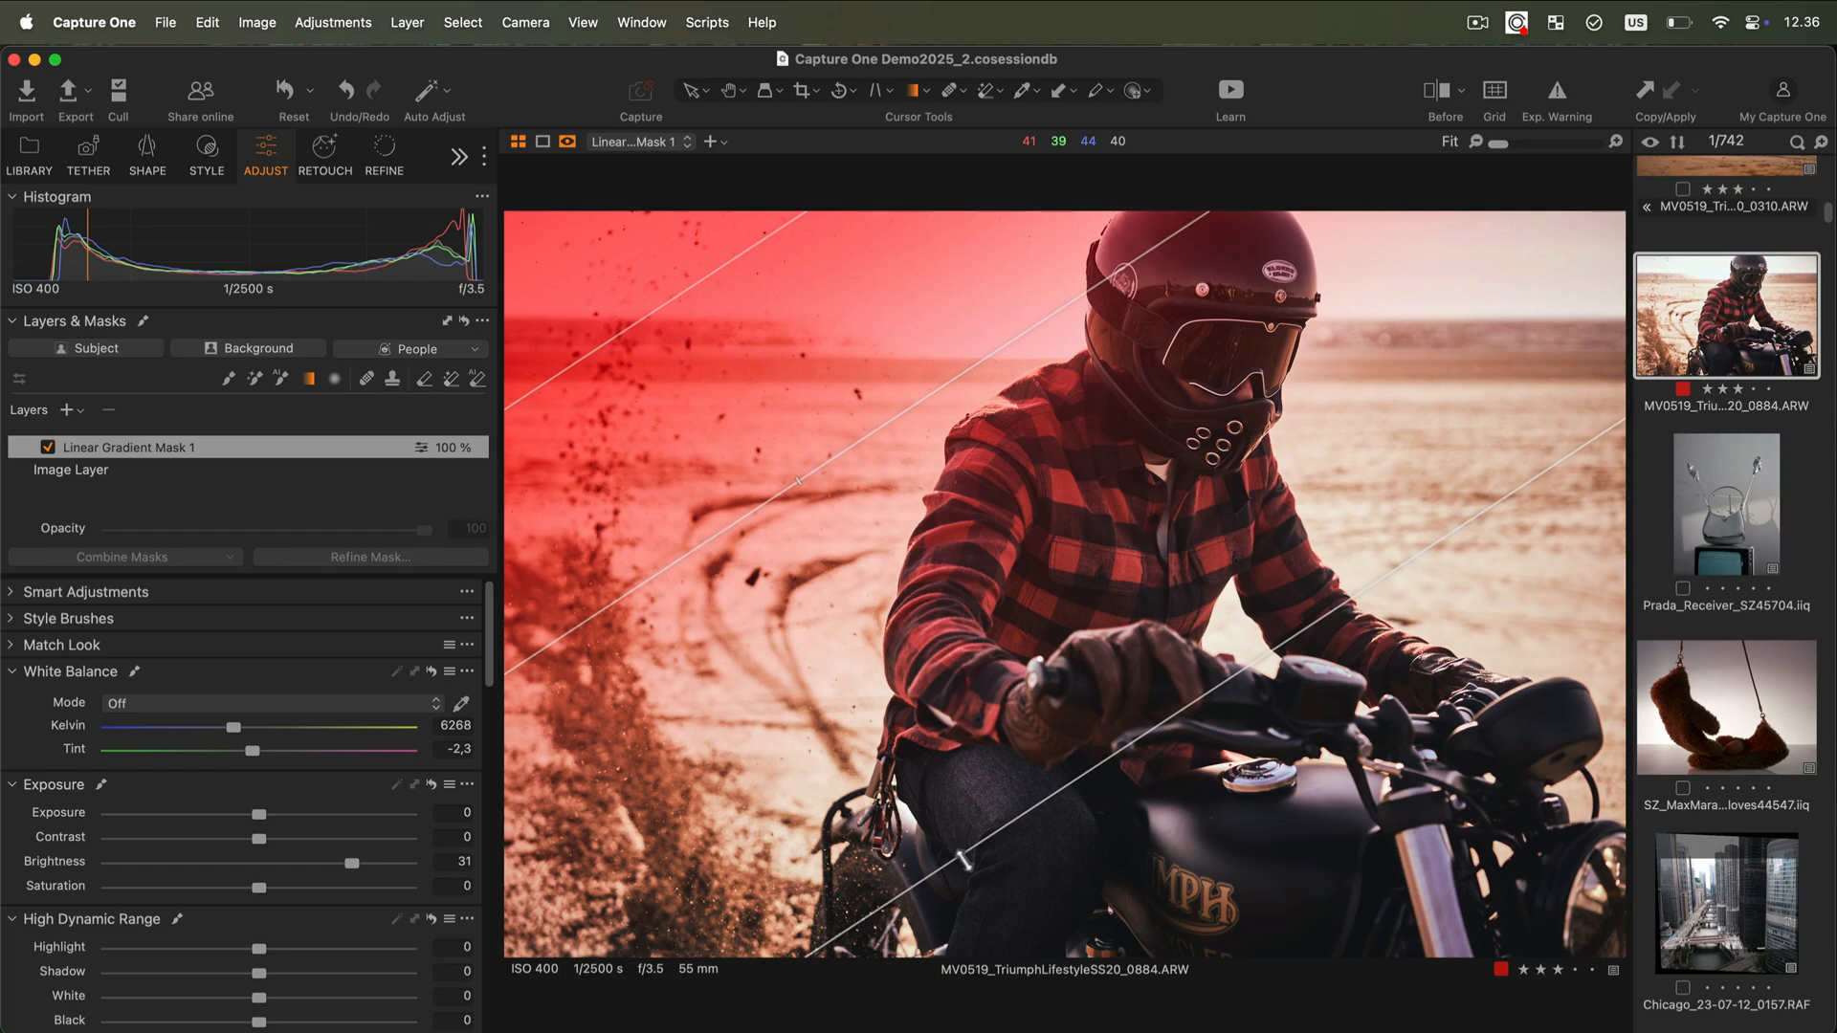
# - Hold Shift while dragging the outer gradient line to reshape the transition width
pyautogui.press('shift')
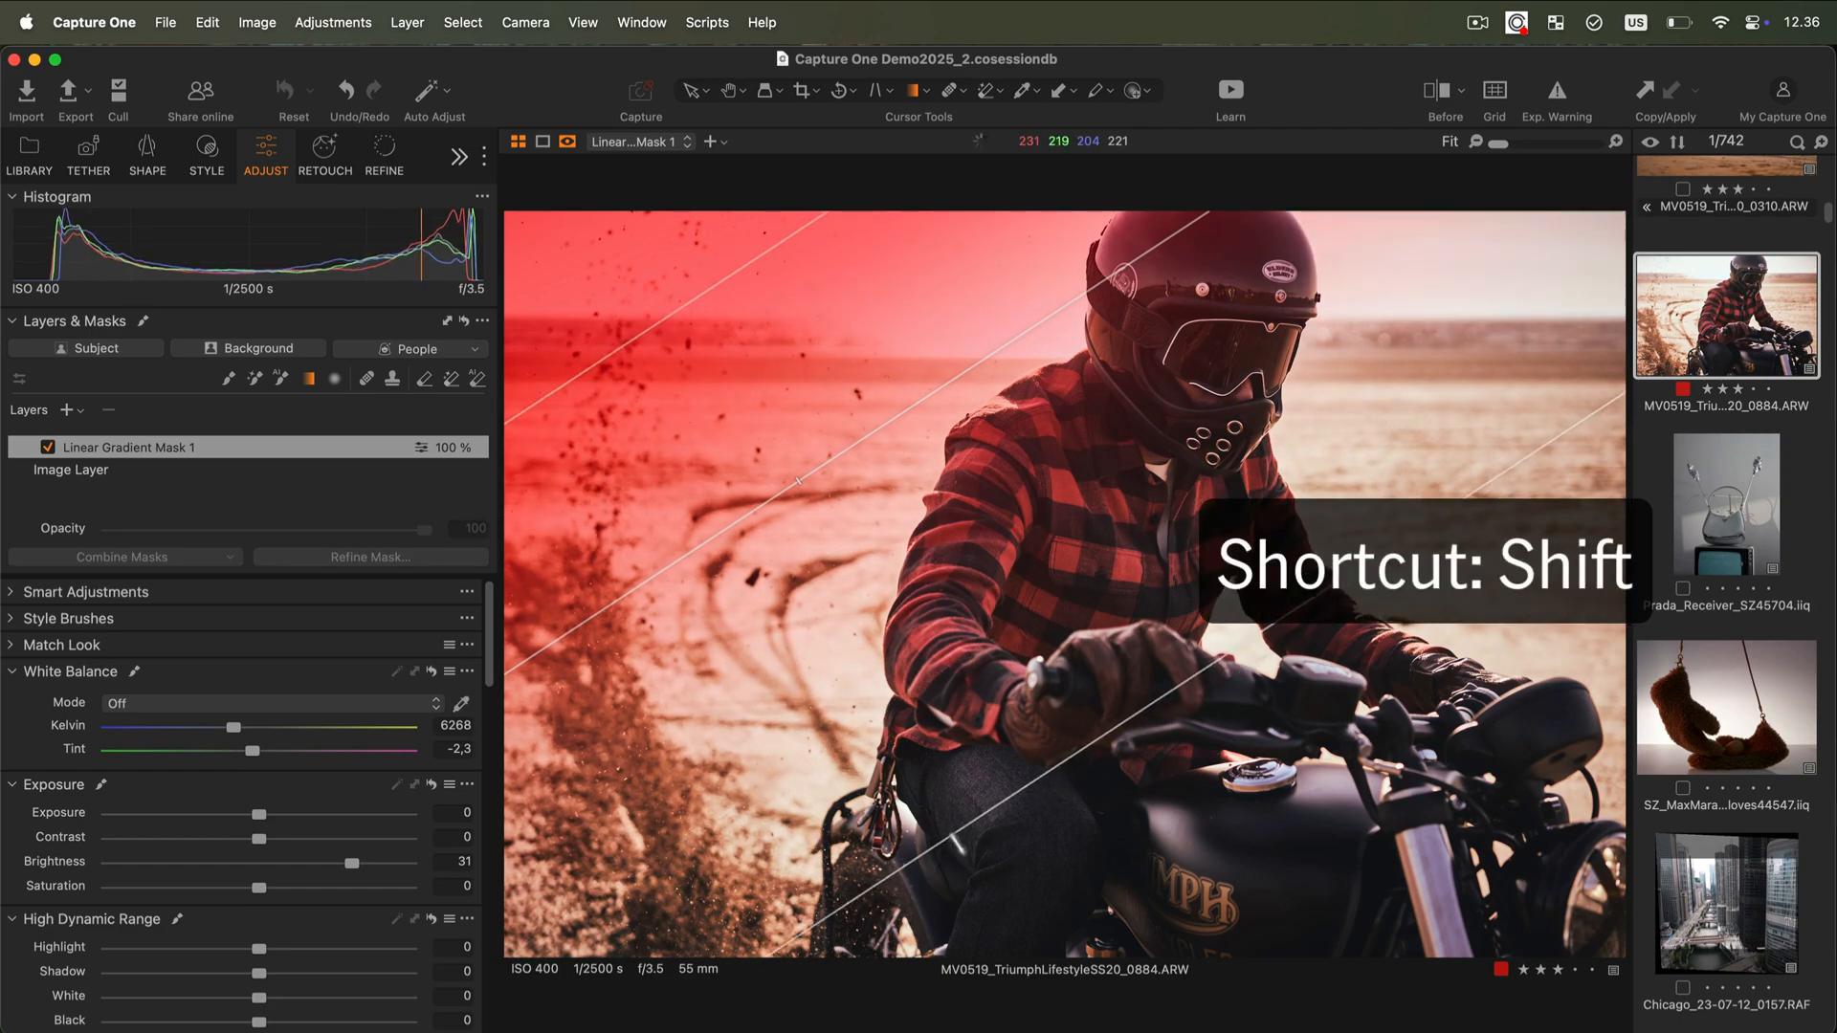